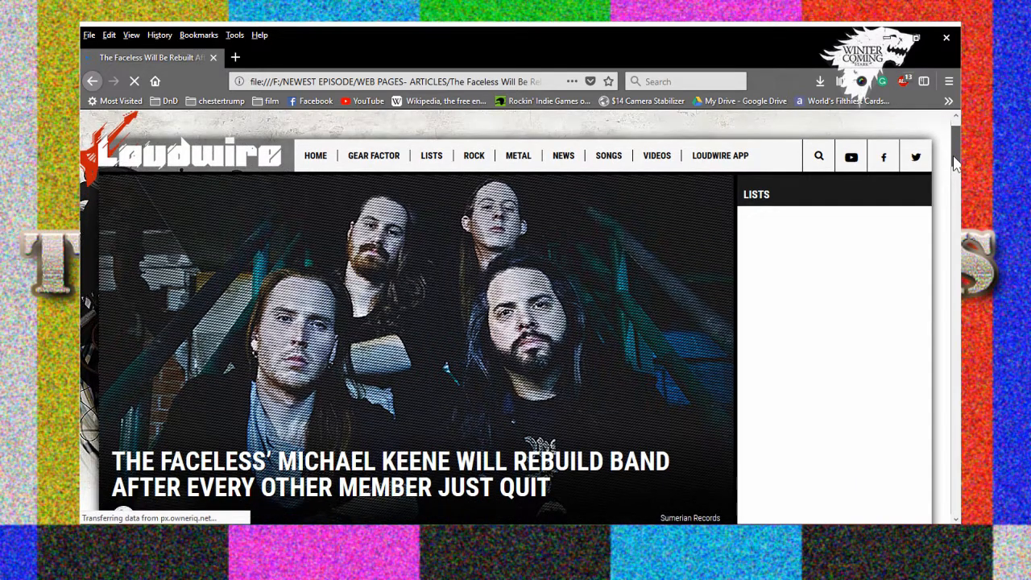
pyautogui.scroll(-3)
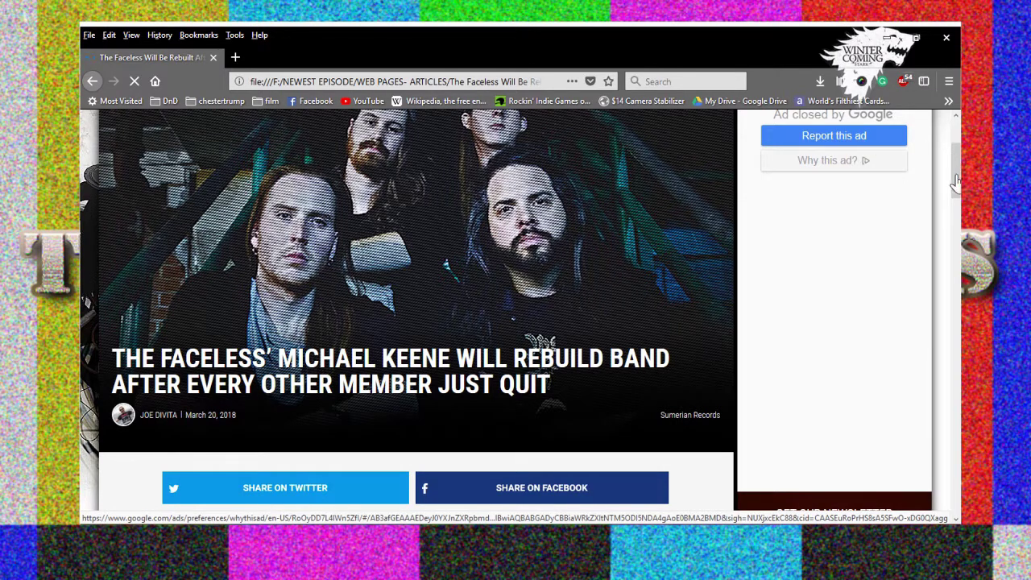
pyautogui.scroll(-3)
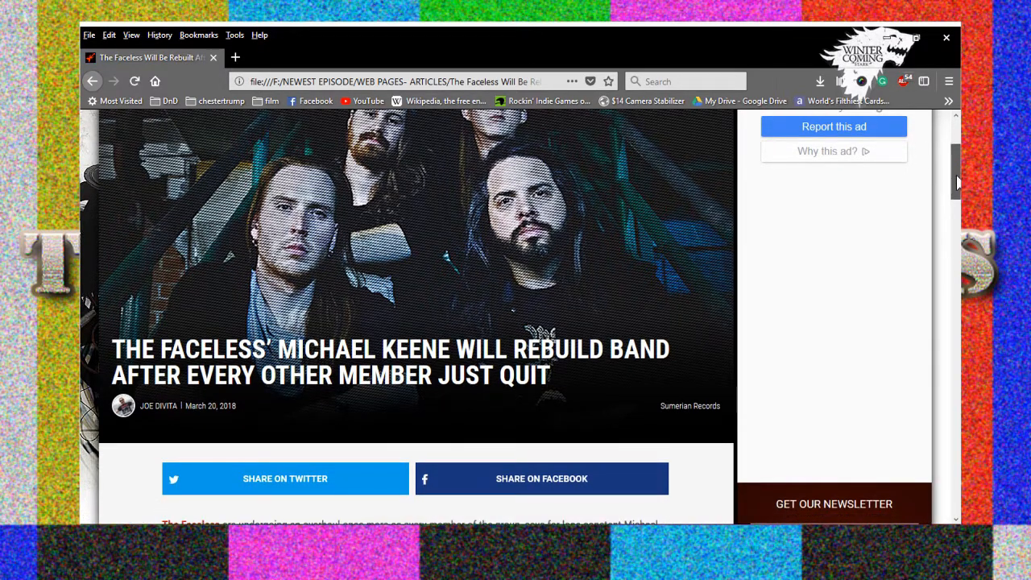
pyautogui.scroll(-3)
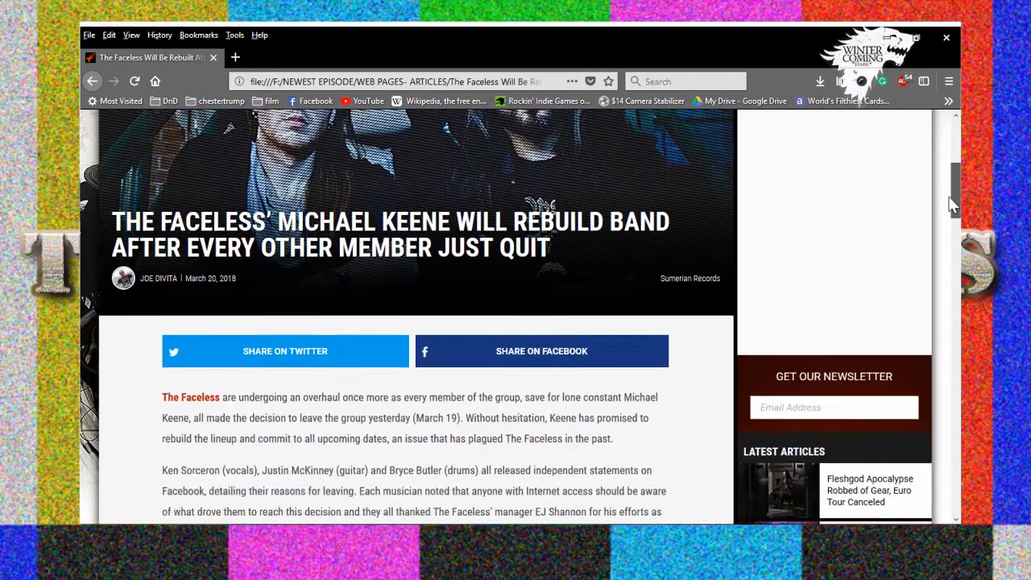
pyautogui.scroll(-3)
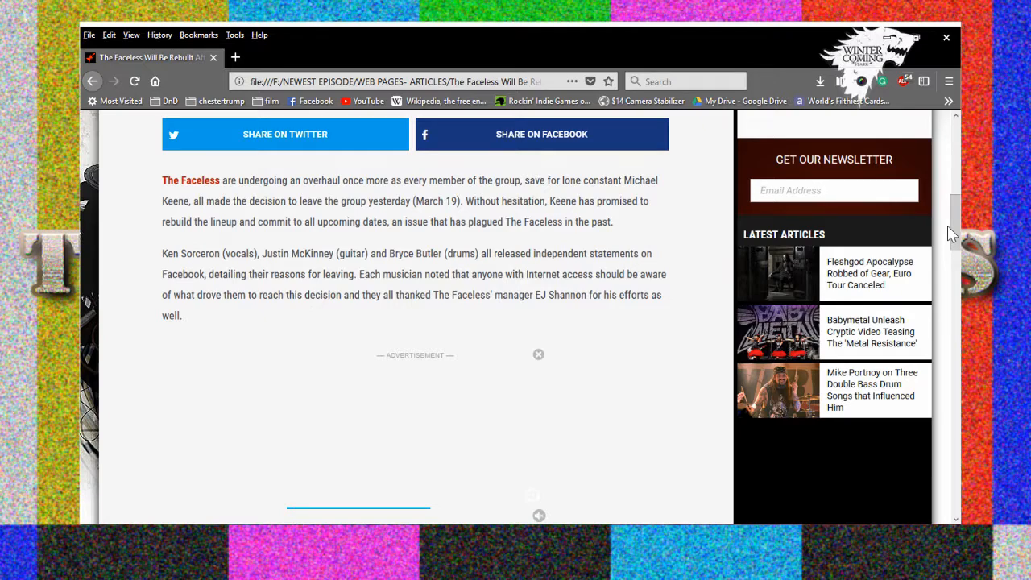
pyautogui.moveTo(600, 403)
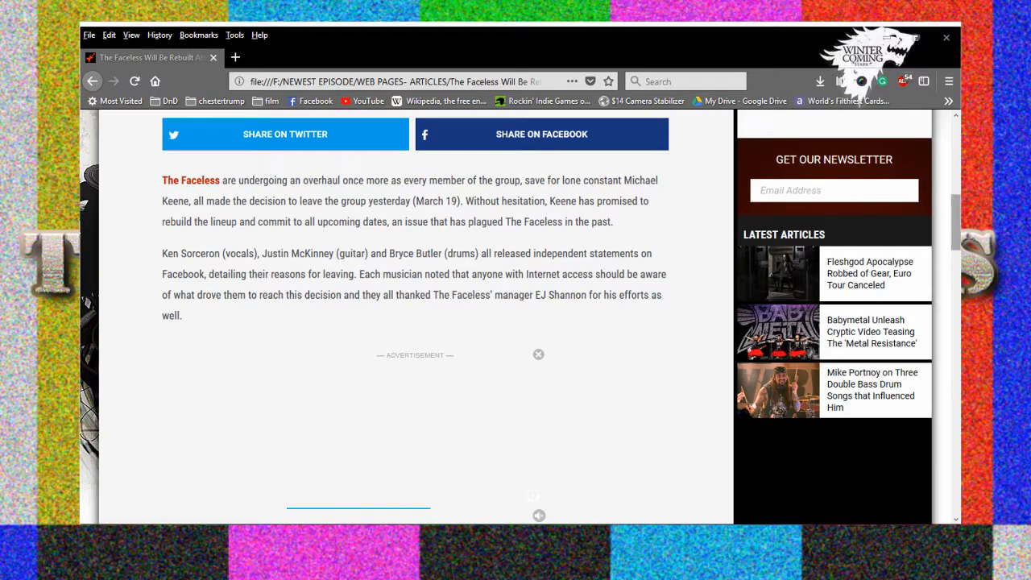
pyautogui.scroll(-3)
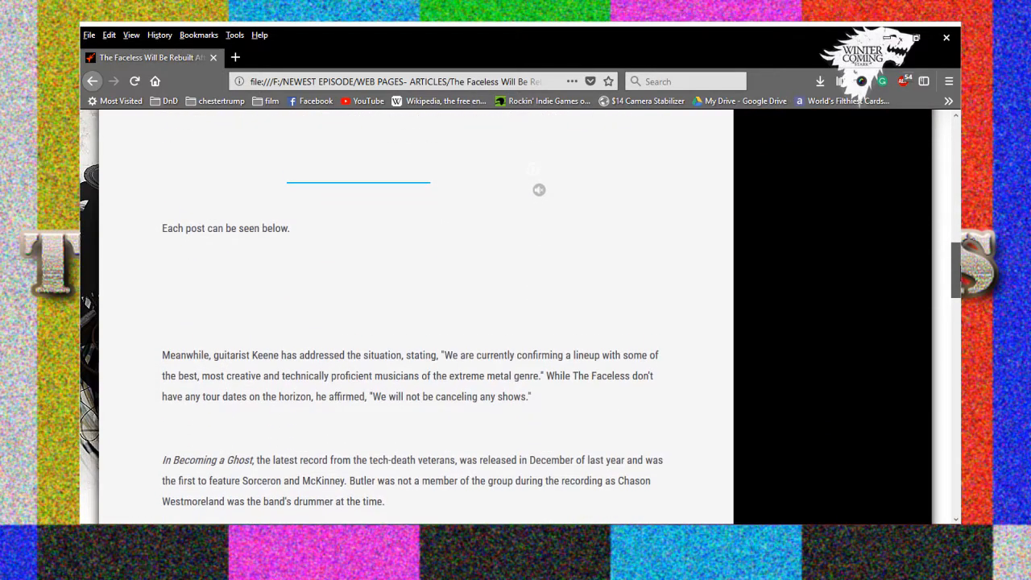
pyautogui.scroll(-3)
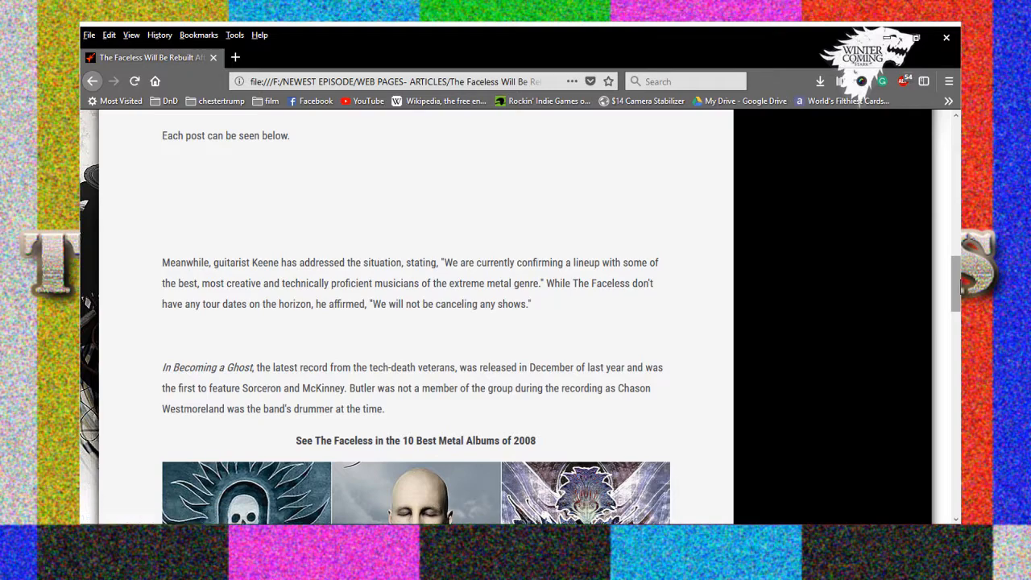
pyautogui.scroll(-3)
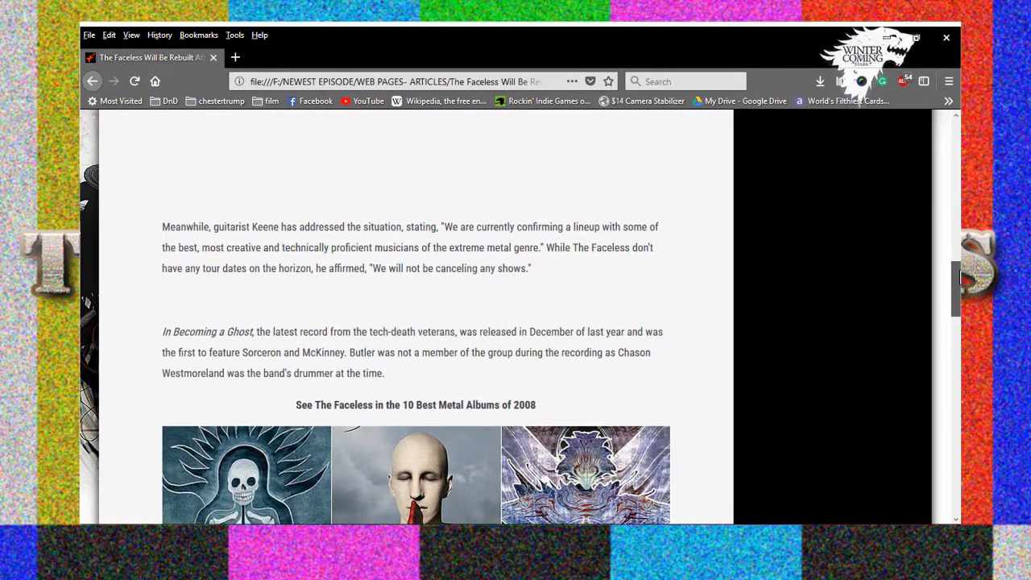
pyautogui.scroll(-3)
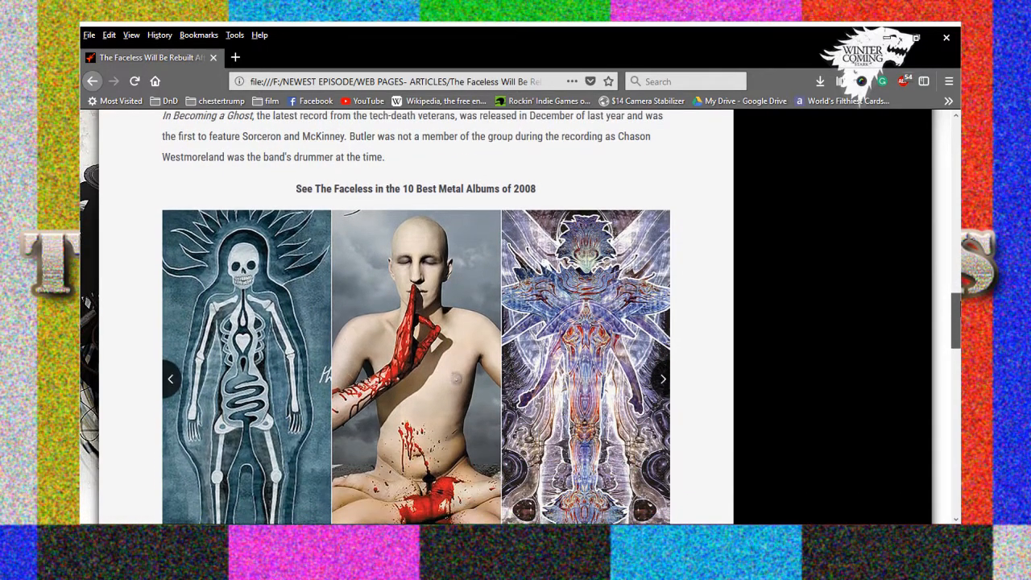
pyautogui.scroll(-3)
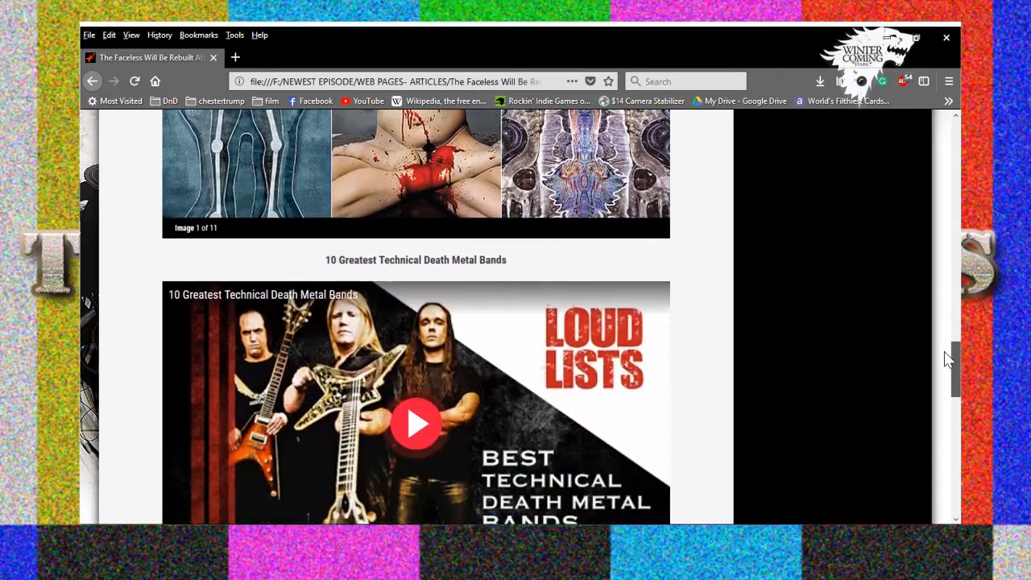
pyautogui.scroll(-3)
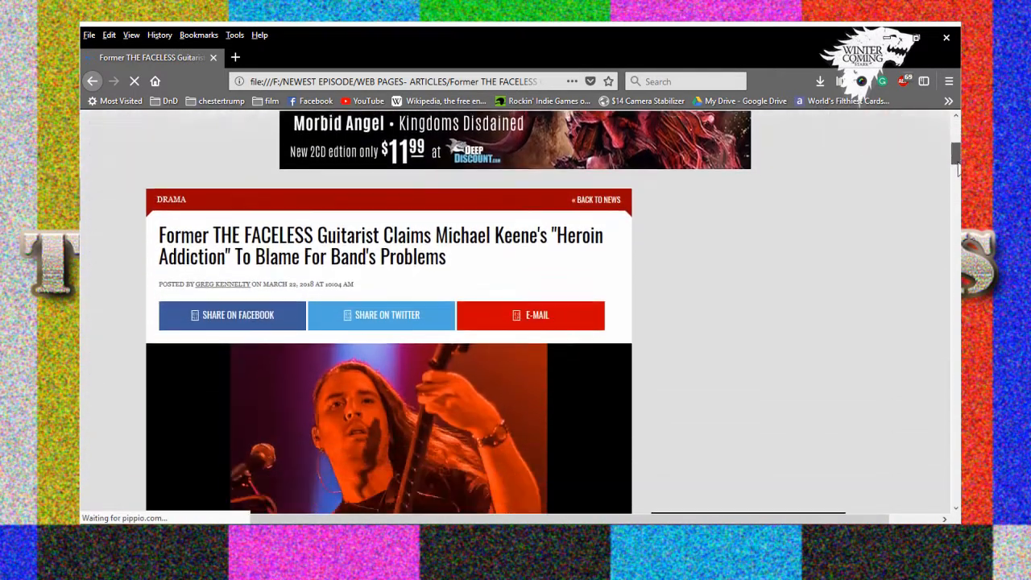
pyautogui.scroll(3)
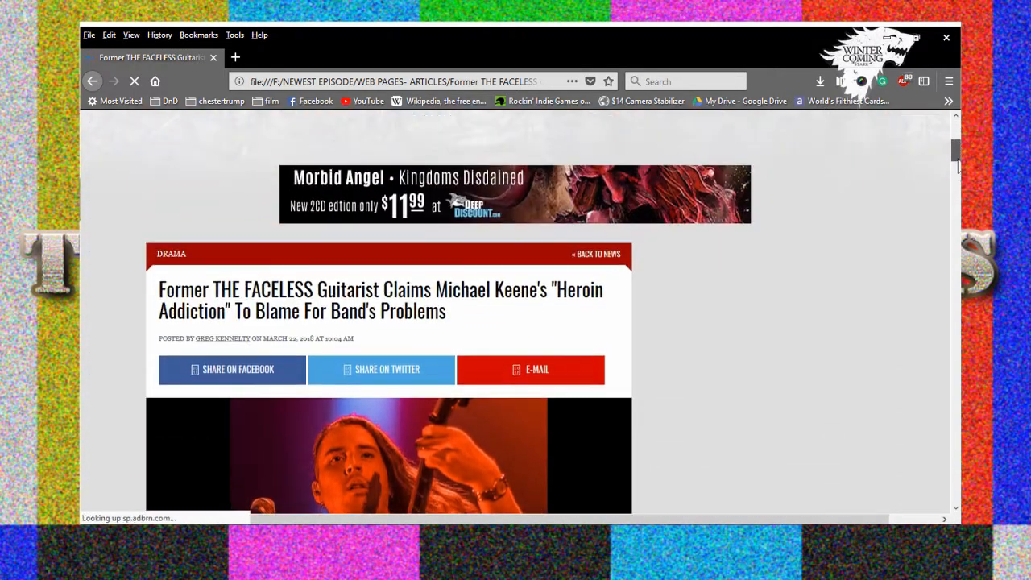
pyautogui.scroll(-3)
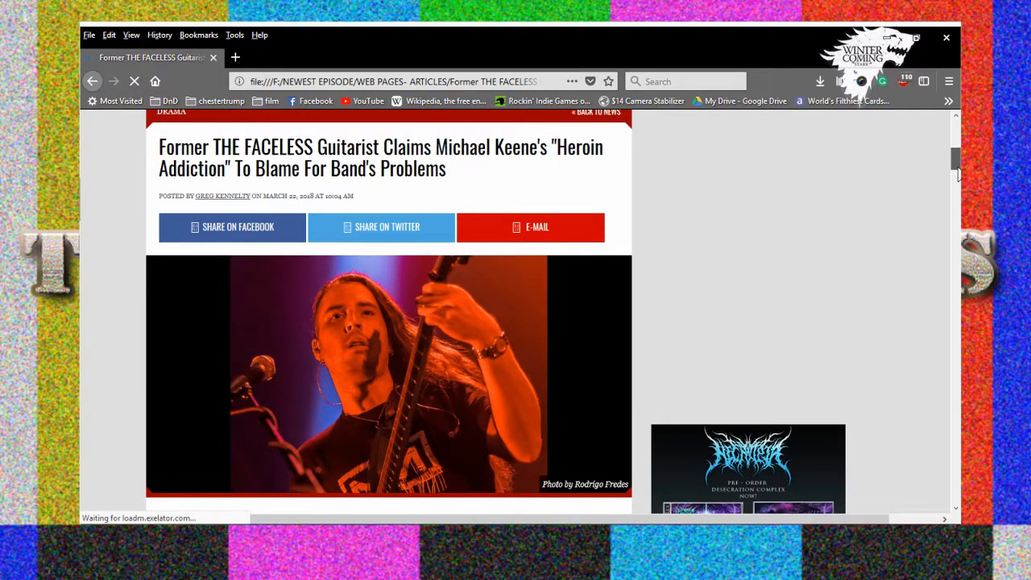
pyautogui.scroll(-3)
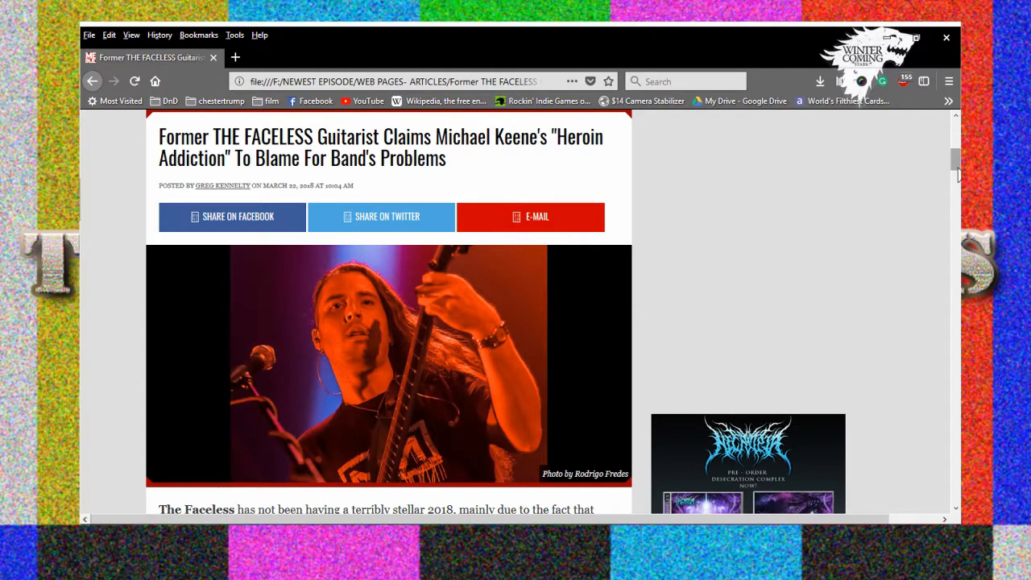
pyautogui.scroll(-3)
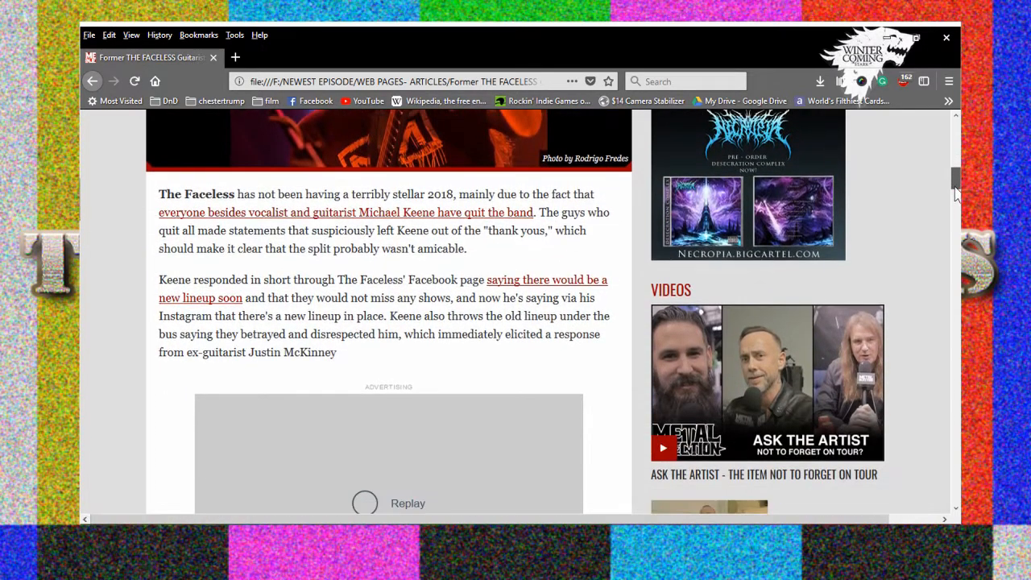
pyautogui.scroll(-3)
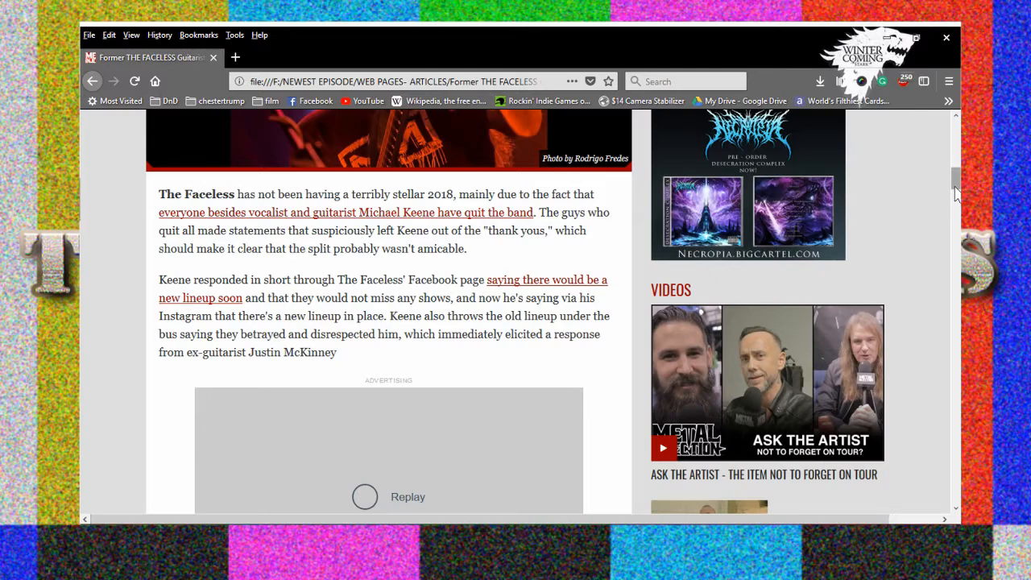
pyautogui.scroll(-3)
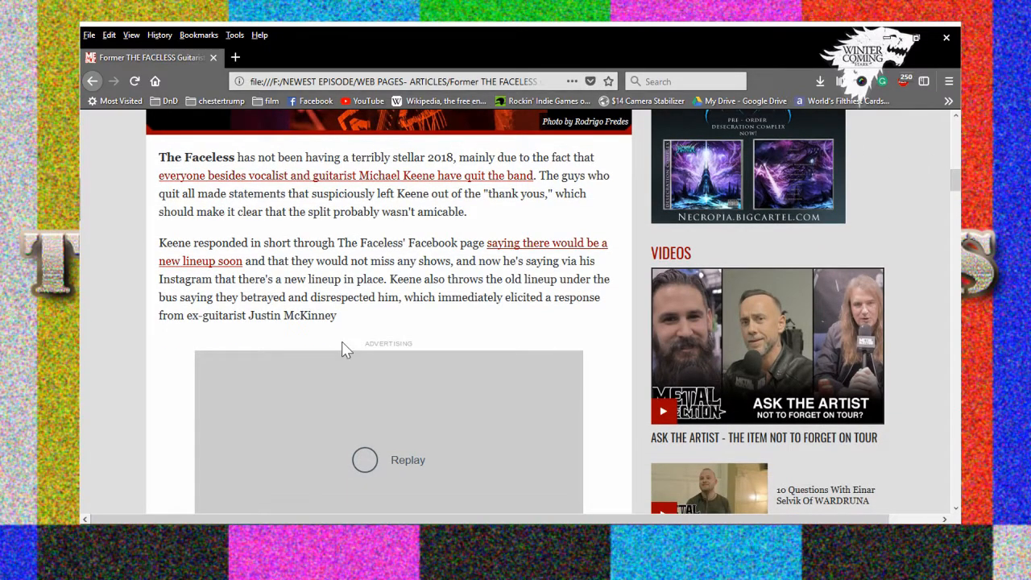
pyautogui.scroll(-3)
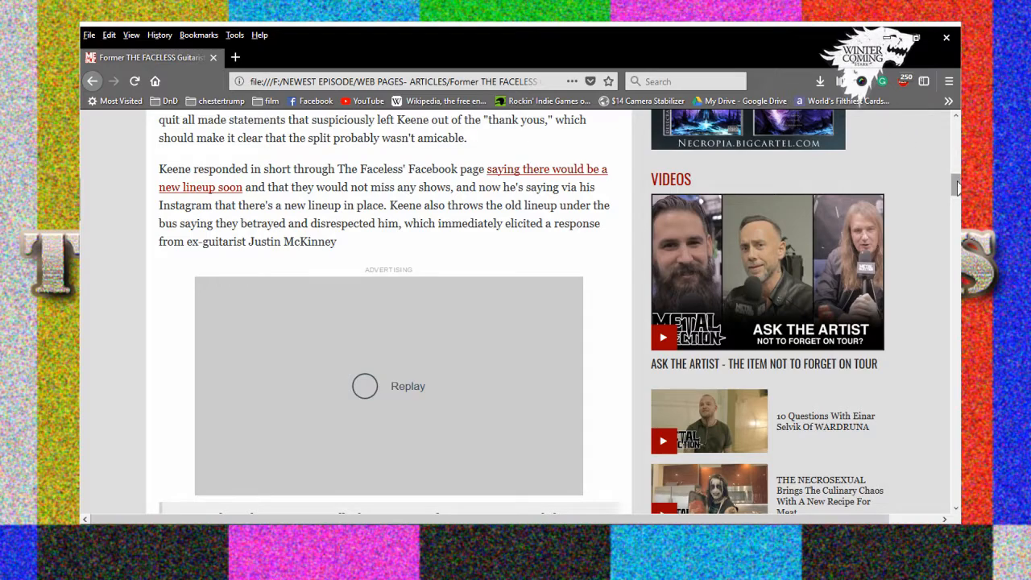
pyautogui.scroll(-3)
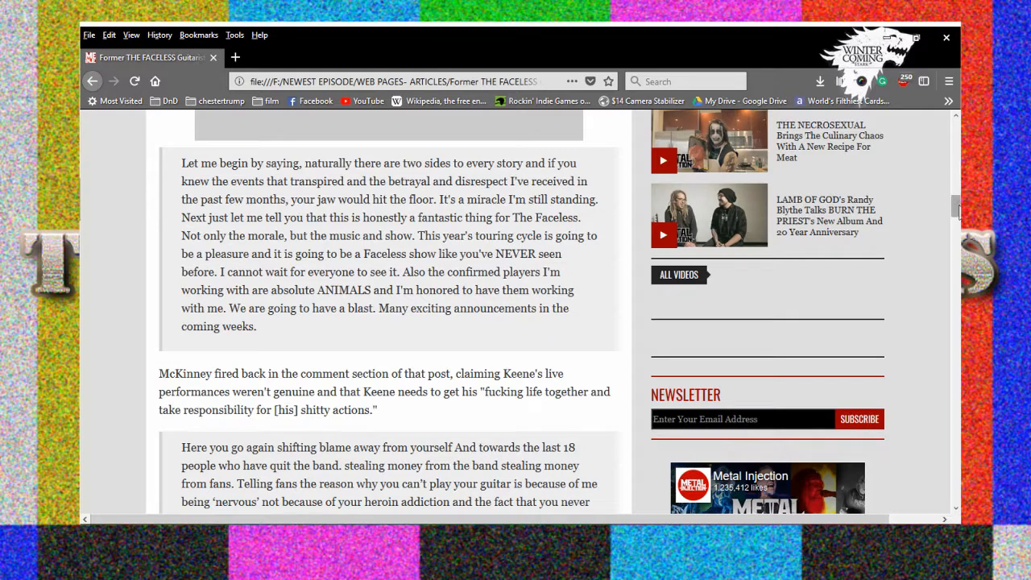
pyautogui.scroll(-3)
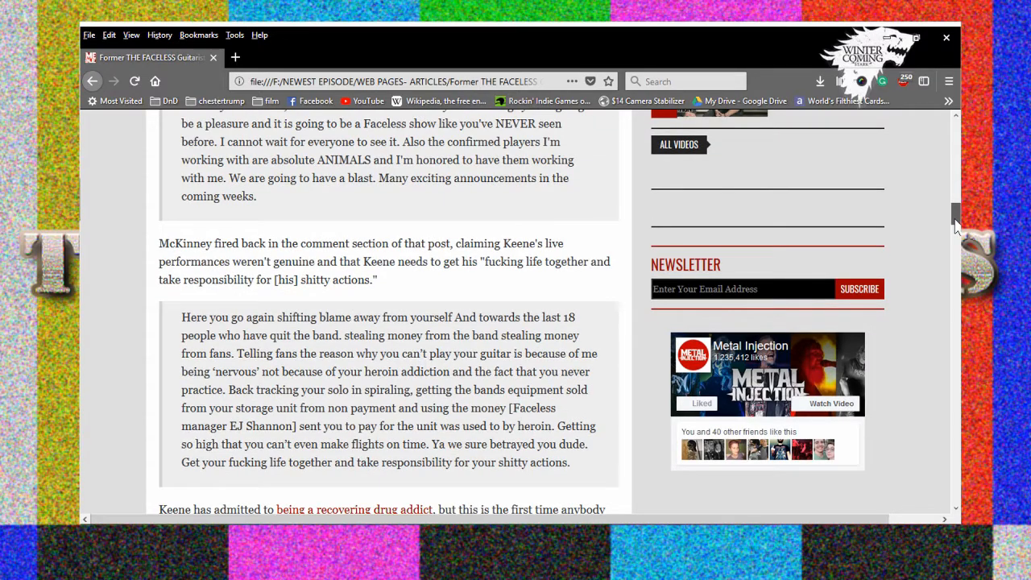
pyautogui.scroll(-3)
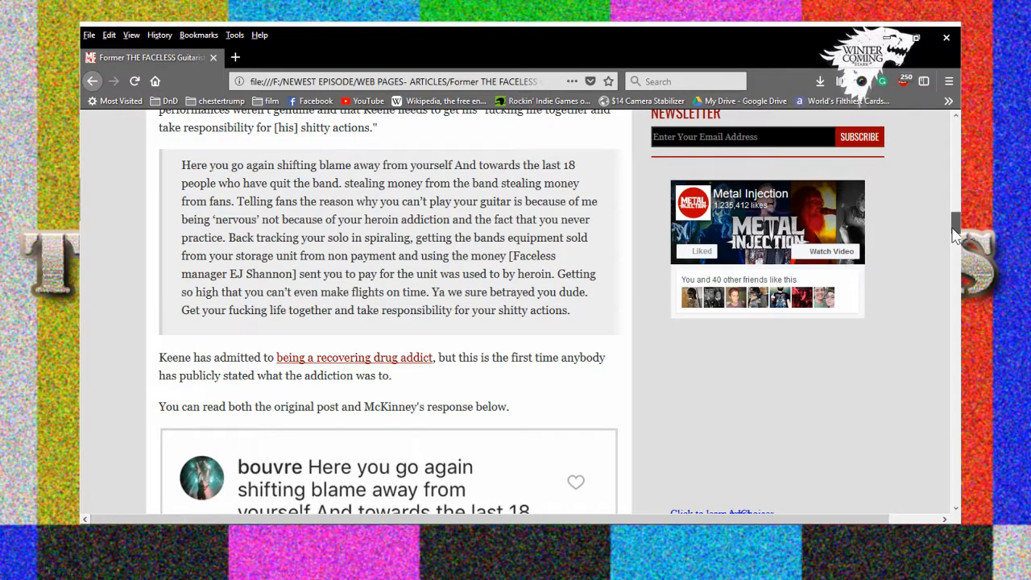
pyautogui.scroll(-3)
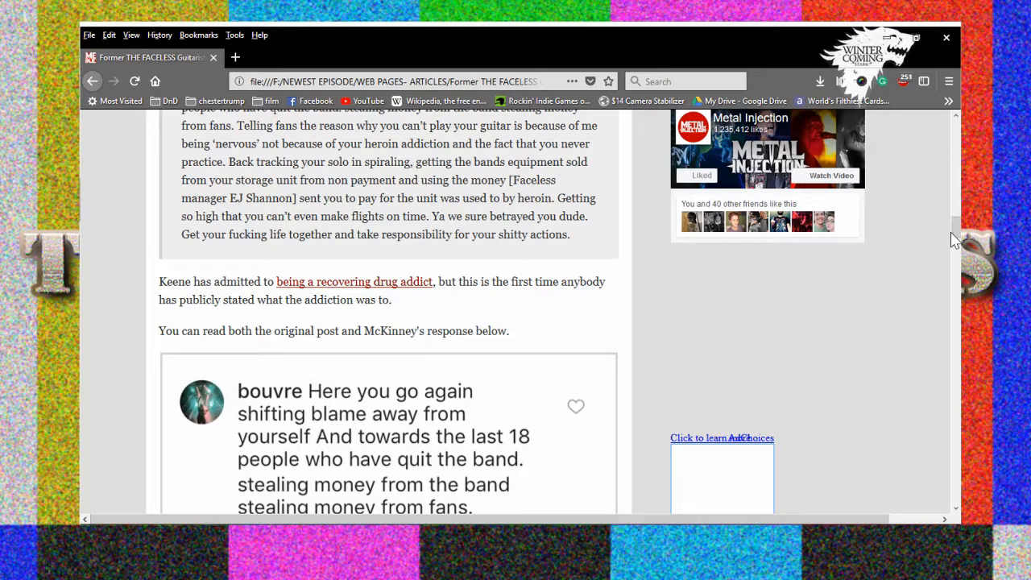
pyautogui.moveTo(332, 51)
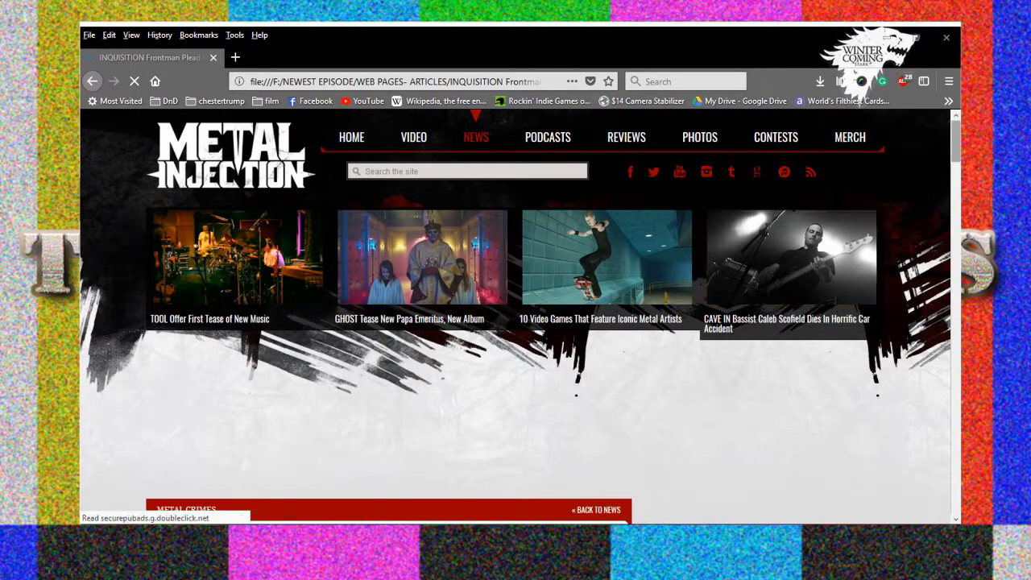
pyautogui.scroll(-3)
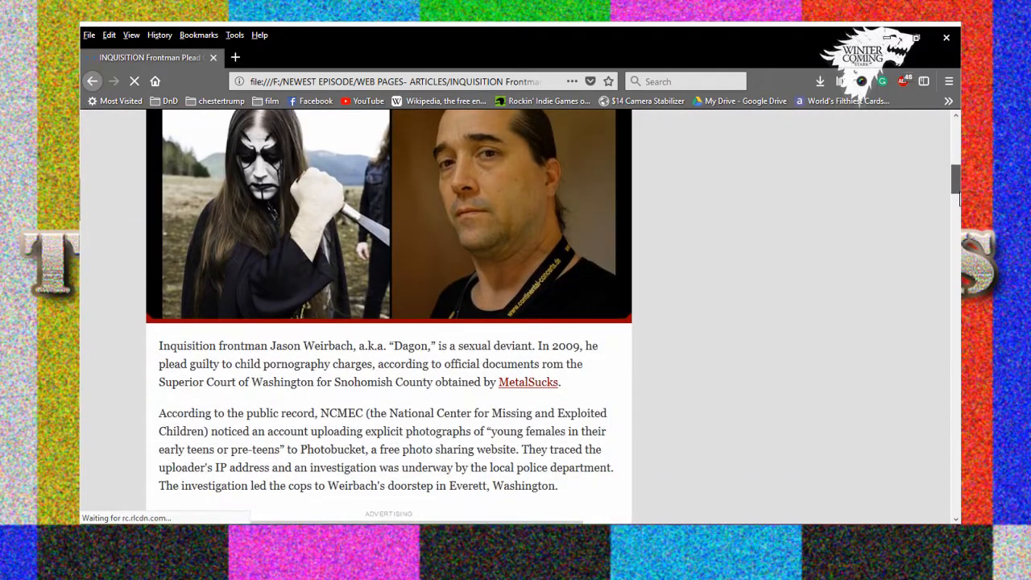
pyautogui.scroll(3)
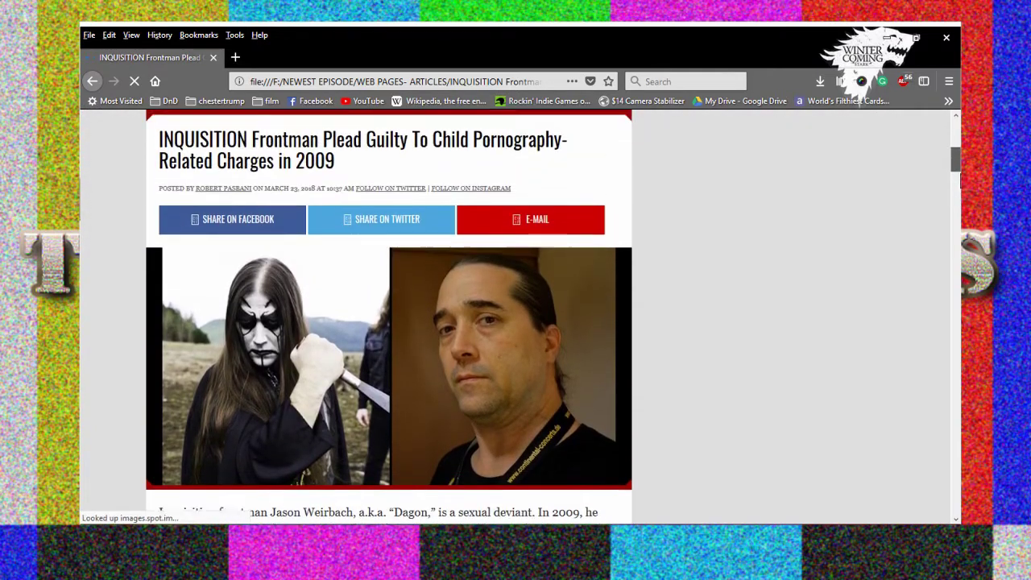
pyautogui.scroll(-3)
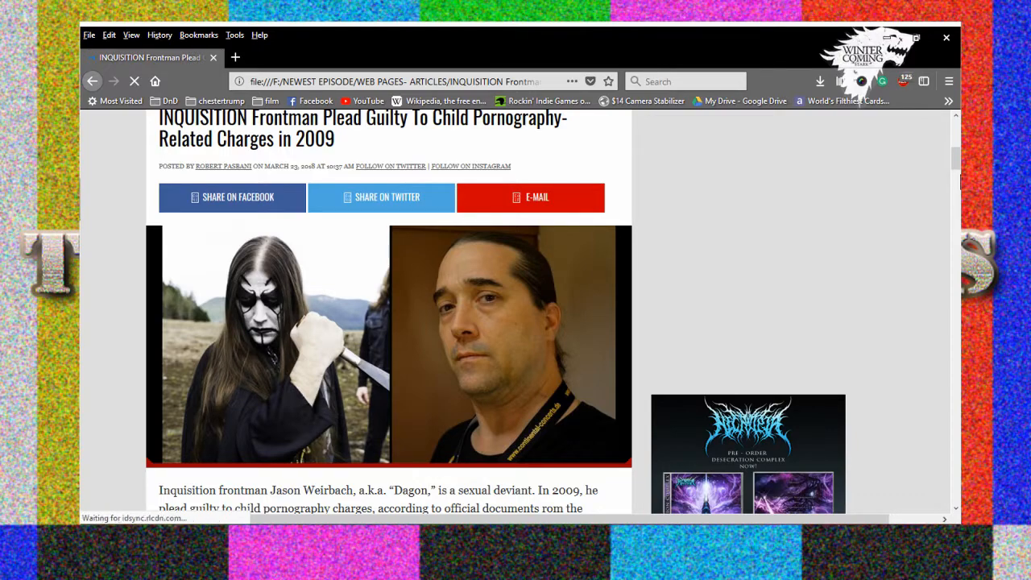
pyautogui.scroll(-3)
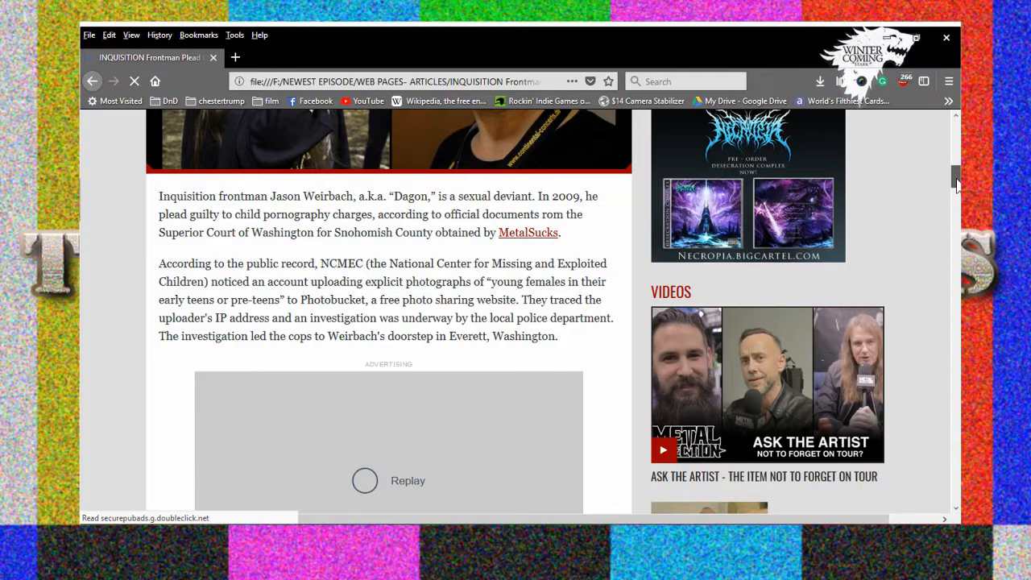
pyautogui.scroll(-3)
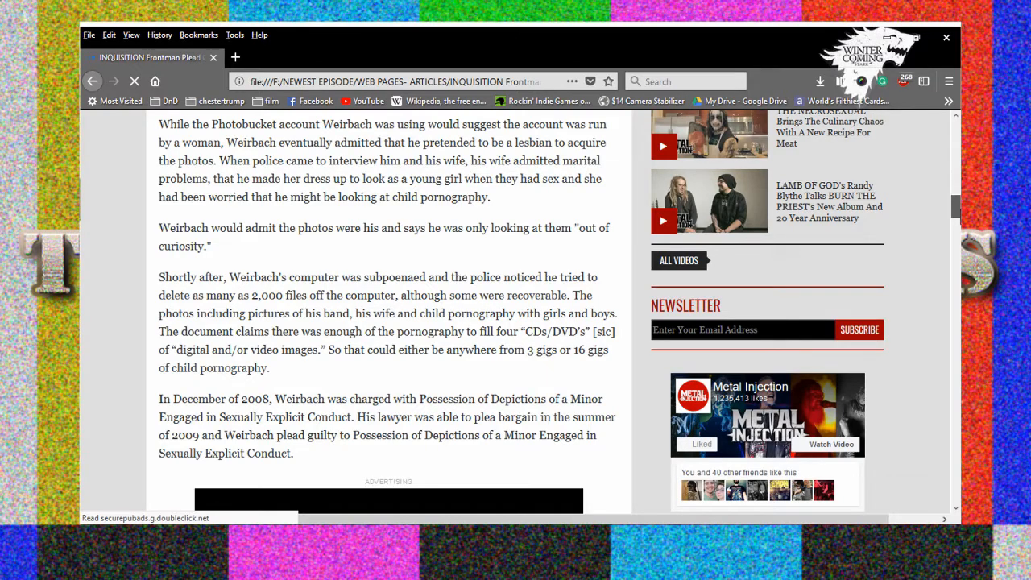
pyautogui.scroll(-3)
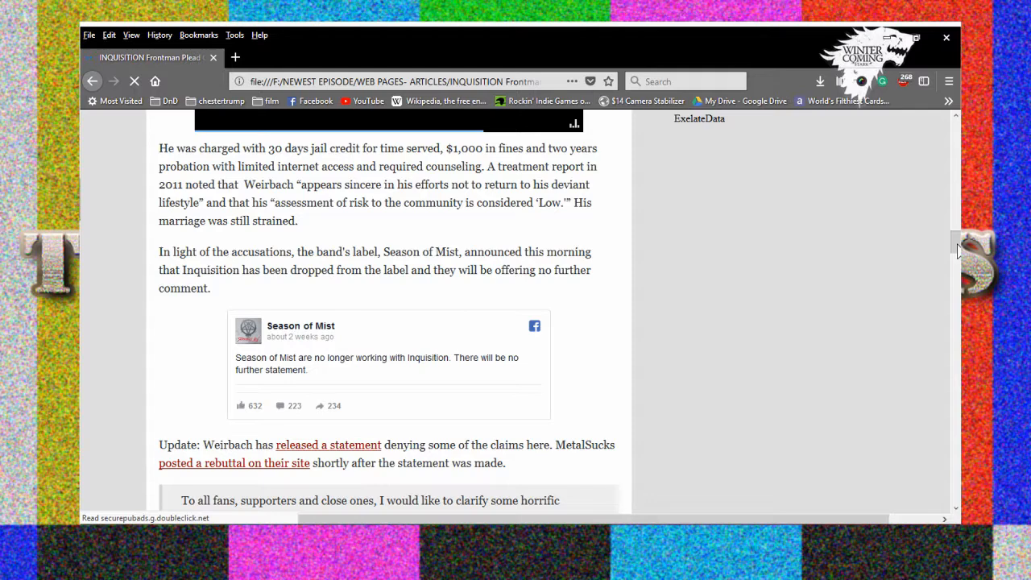
pyautogui.moveTo(947, 250)
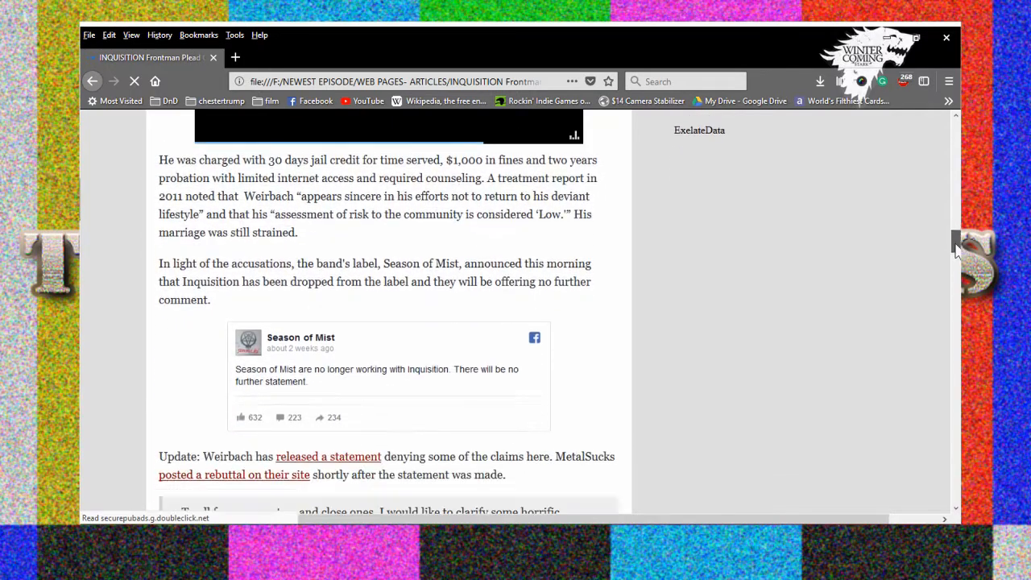
pyautogui.scroll(-3)
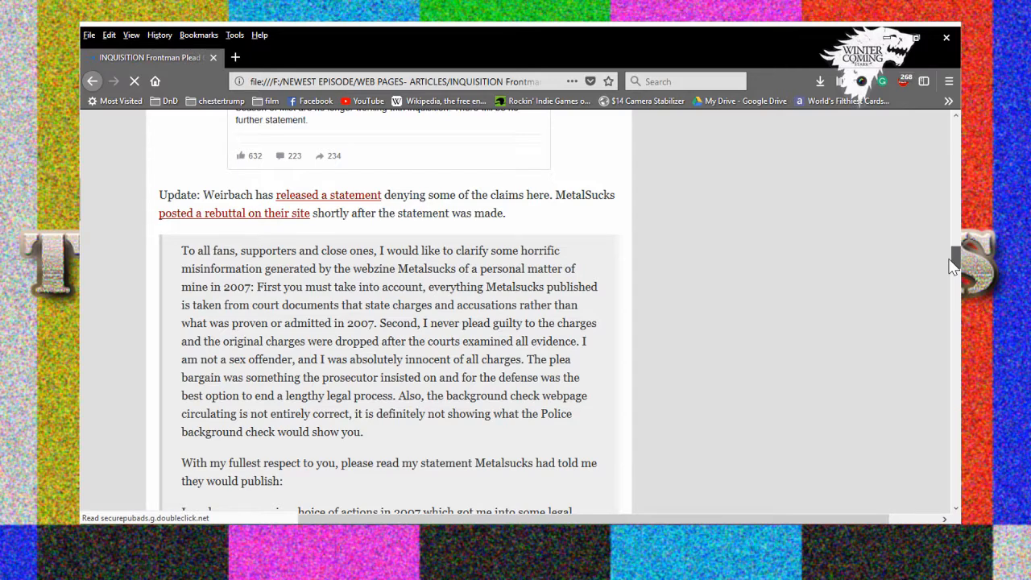
pyautogui.scroll(-3)
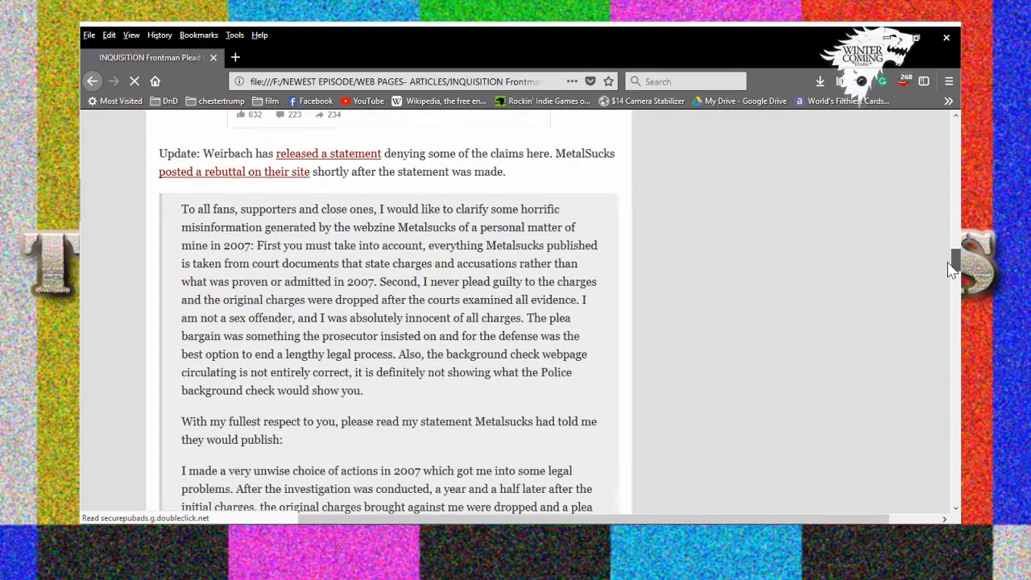
pyautogui.scroll(-3)
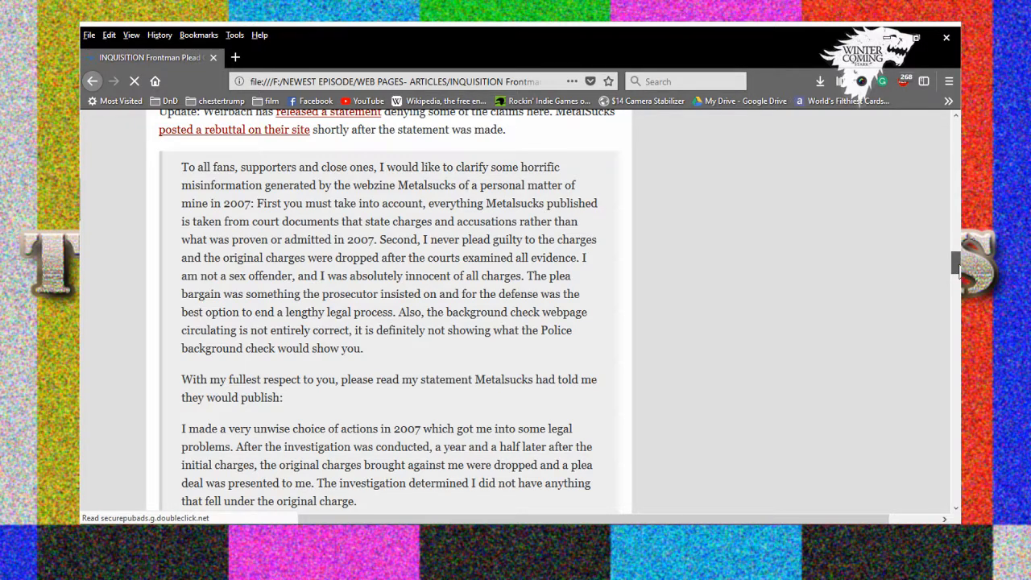
pyautogui.scroll(-3)
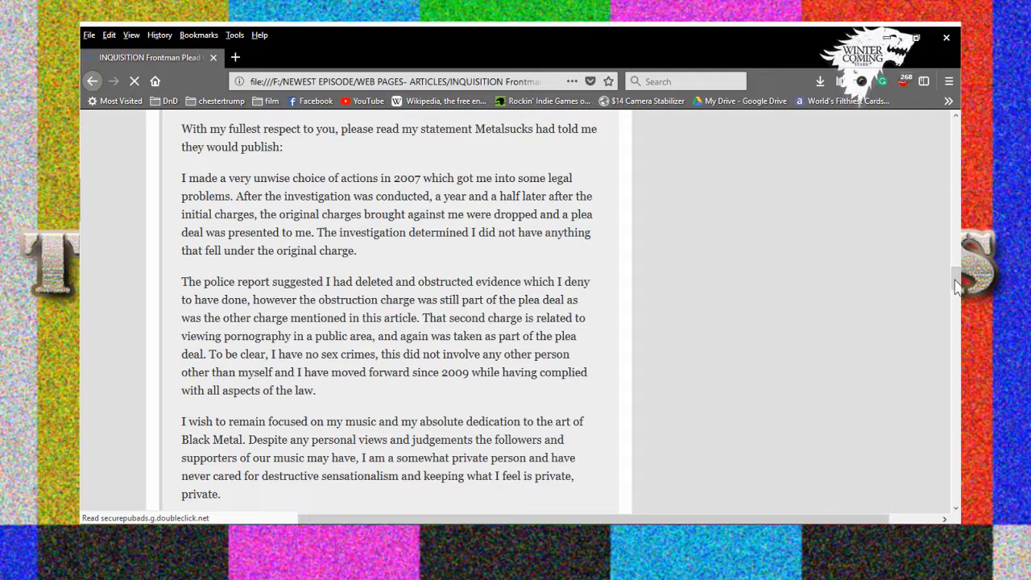
pyautogui.scroll(-3)
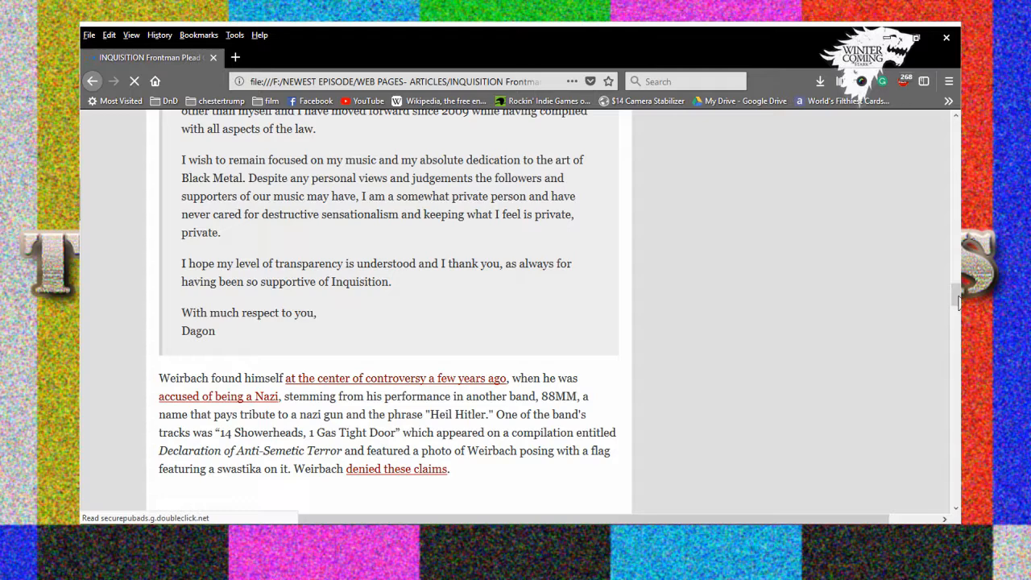
pyautogui.scroll(-3)
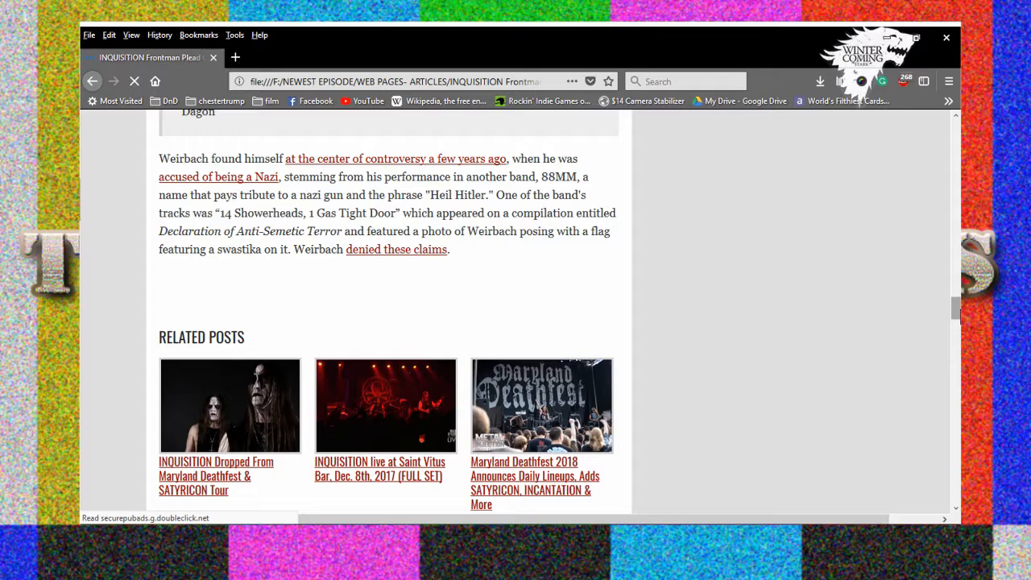
pyautogui.moveTo(953, 297)
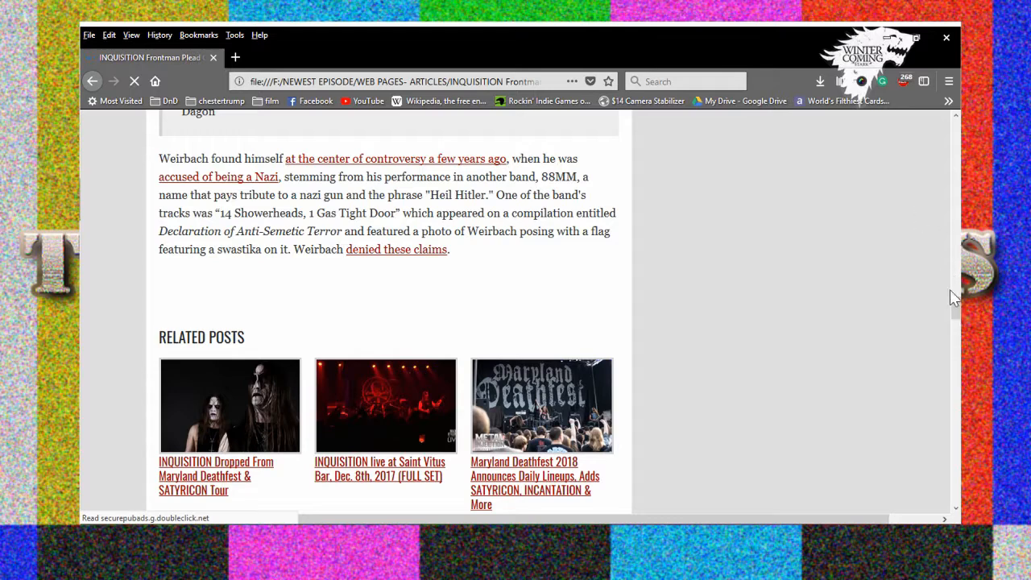
pyautogui.scroll(-3)
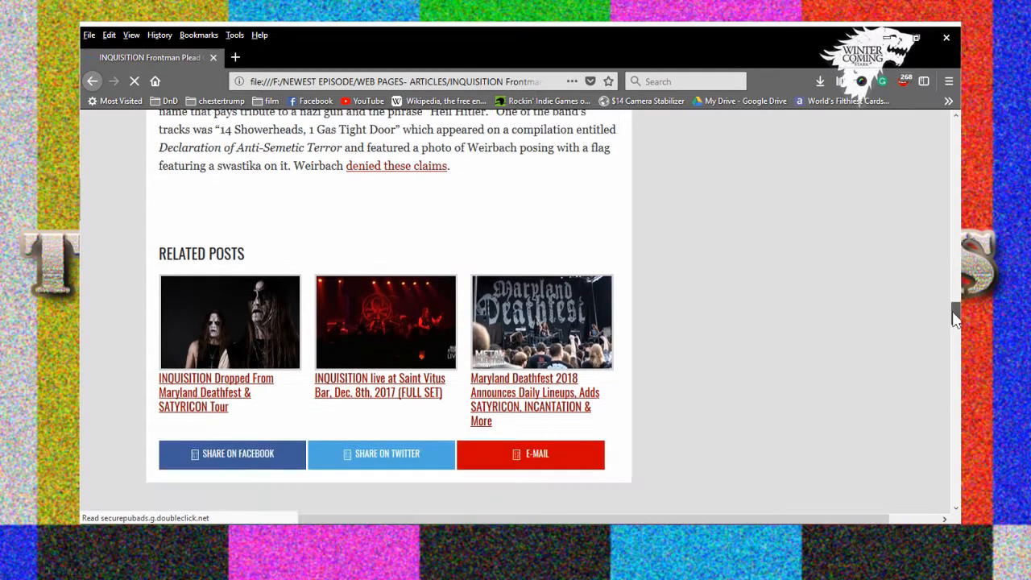
pyautogui.scroll(-3)
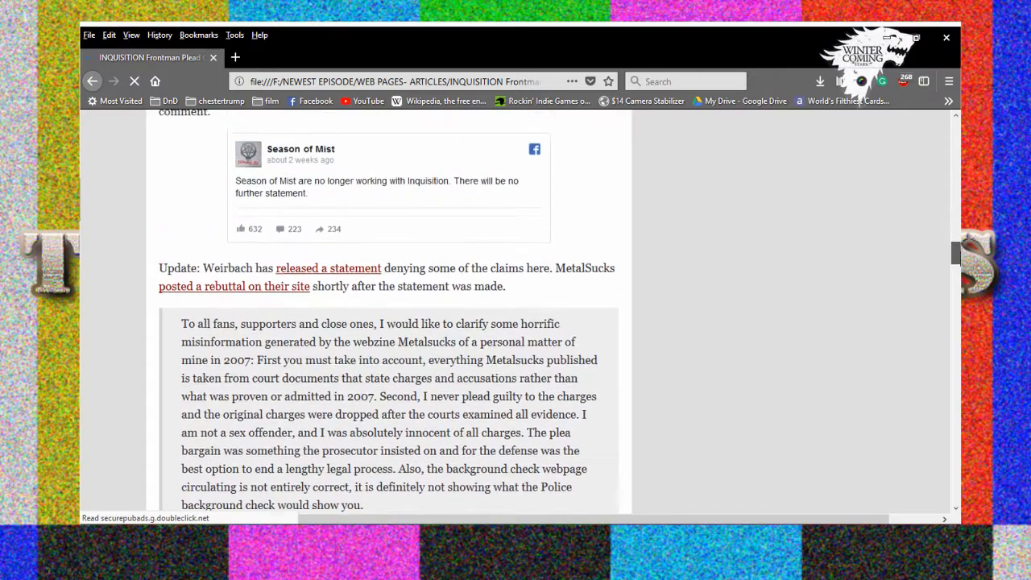
pyautogui.scroll(-3)
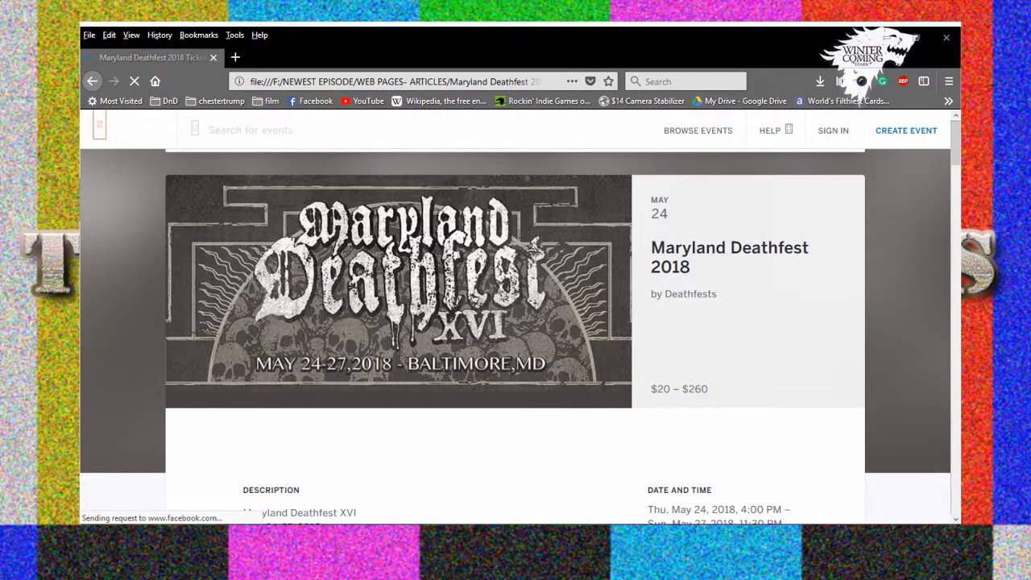
pyautogui.scroll(-3)
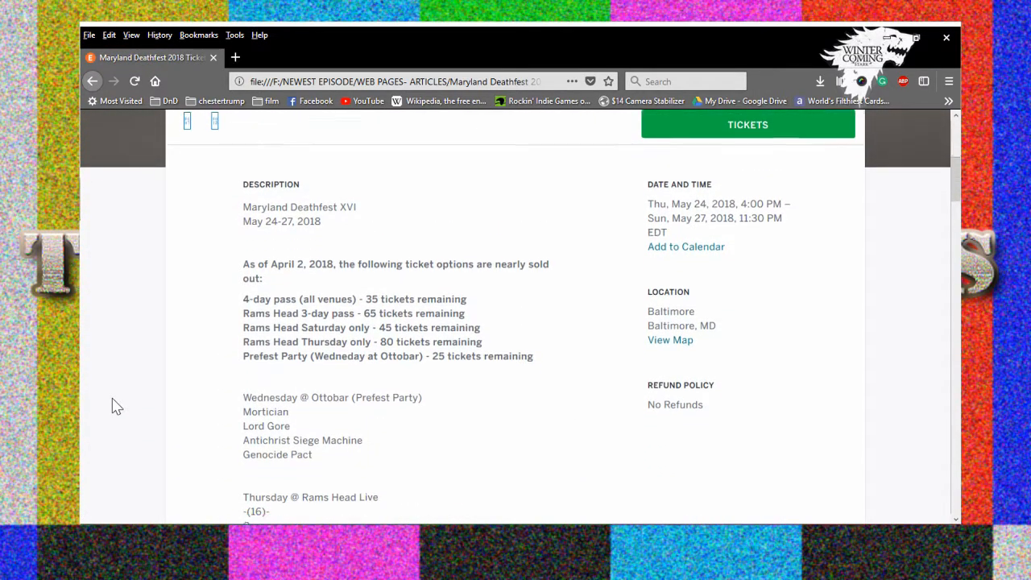
pyautogui.scroll(-3)
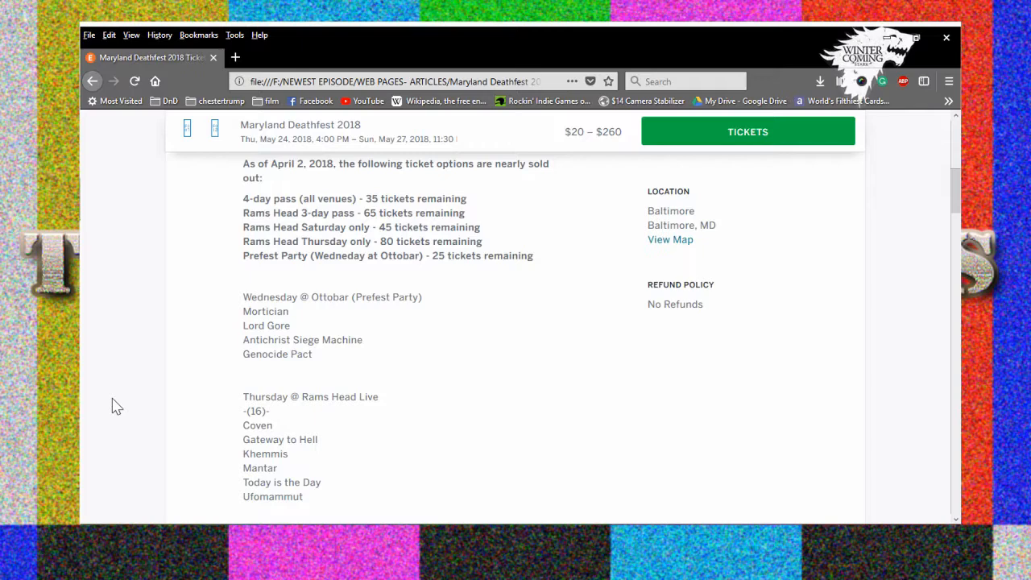
pyautogui.moveTo(110, 433)
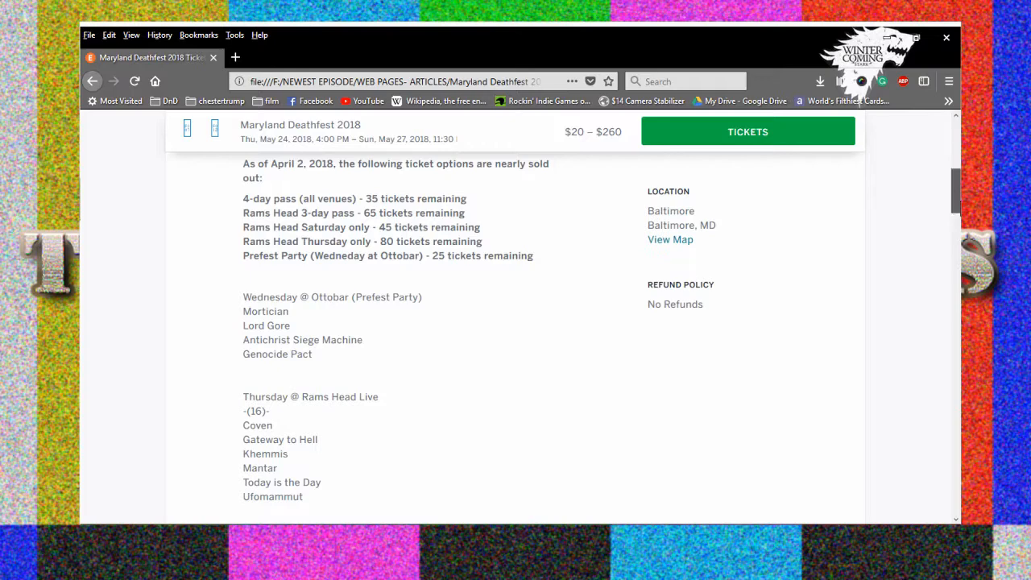
pyautogui.scroll(-3)
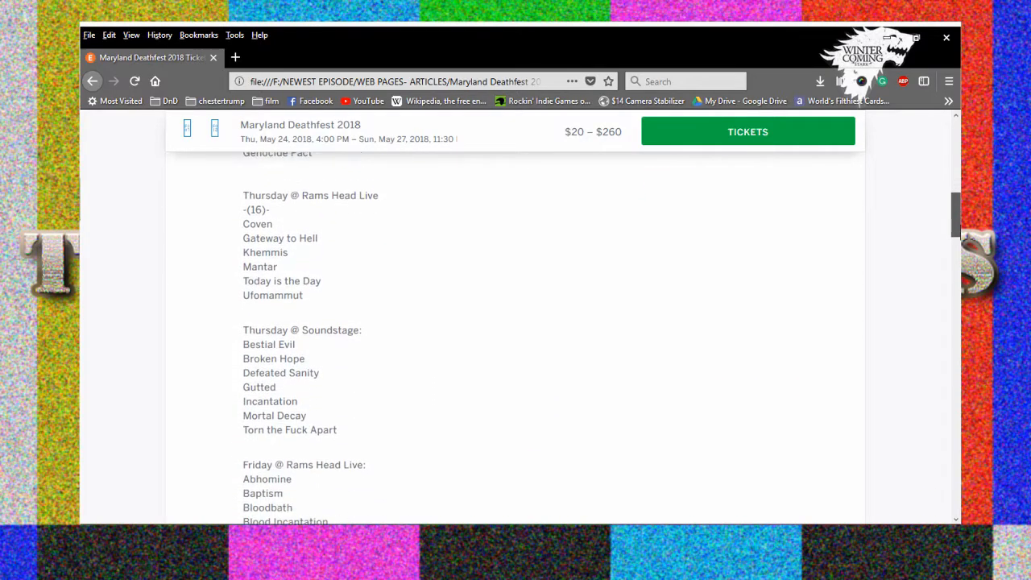
pyautogui.scroll(-3)
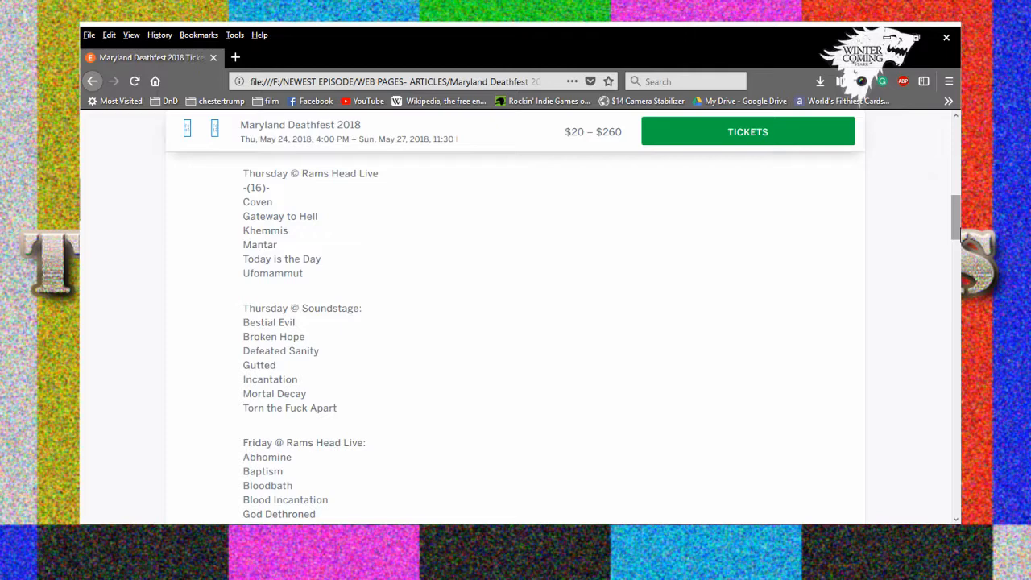
pyautogui.scroll(-3)
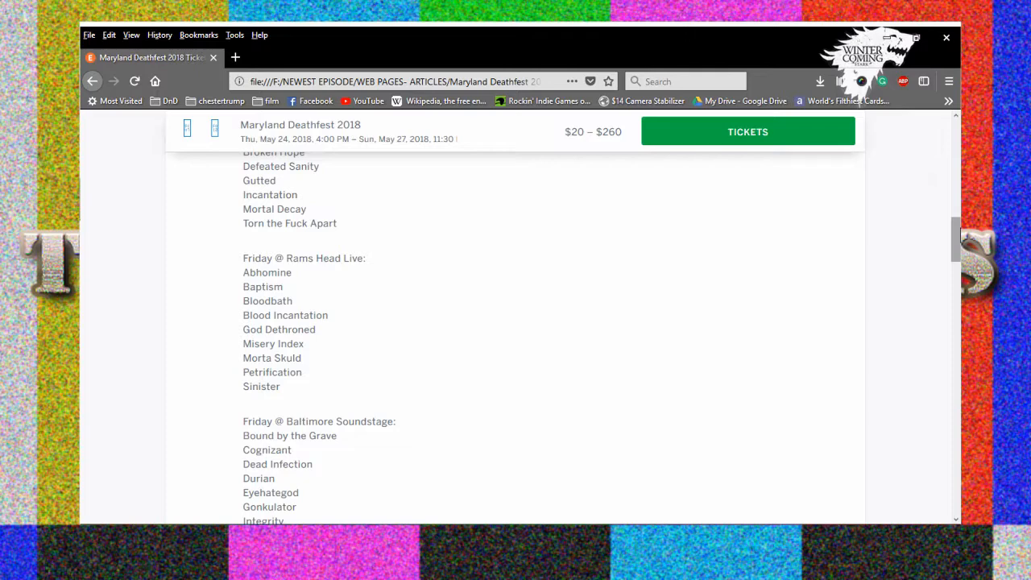
pyautogui.scroll(-3)
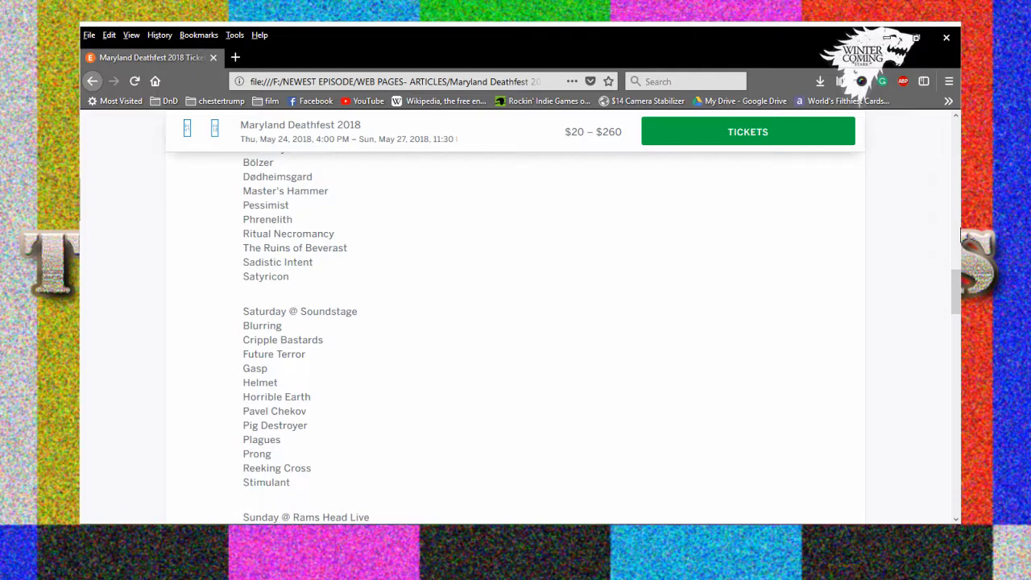
pyautogui.scroll(-3)
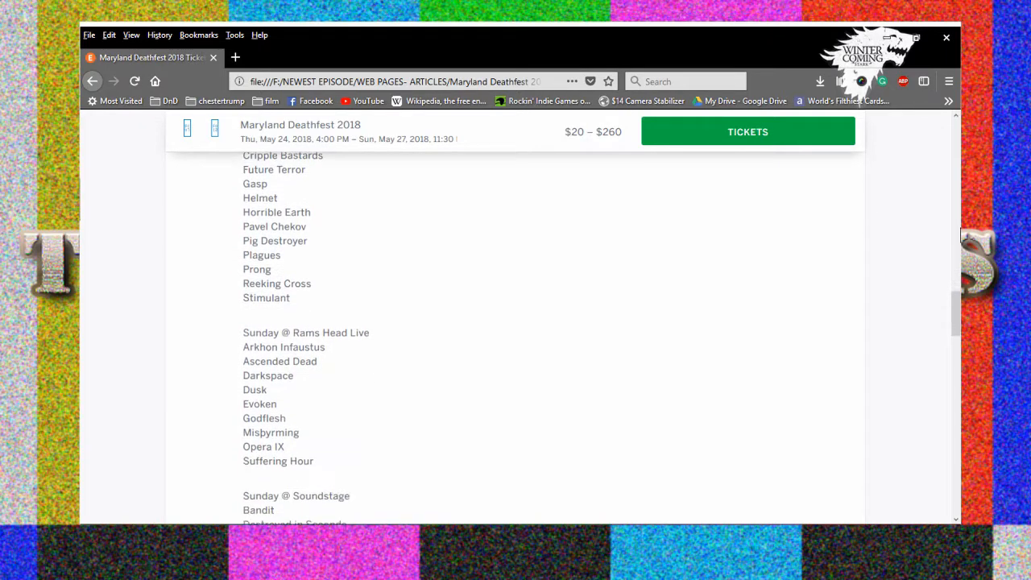
pyautogui.scroll(-3)
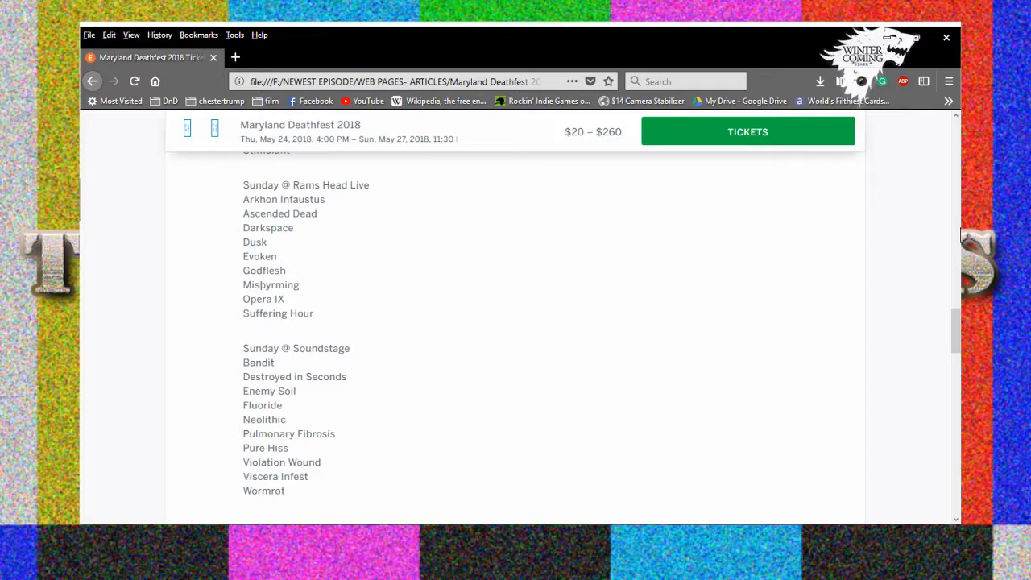
pyautogui.scroll(-3)
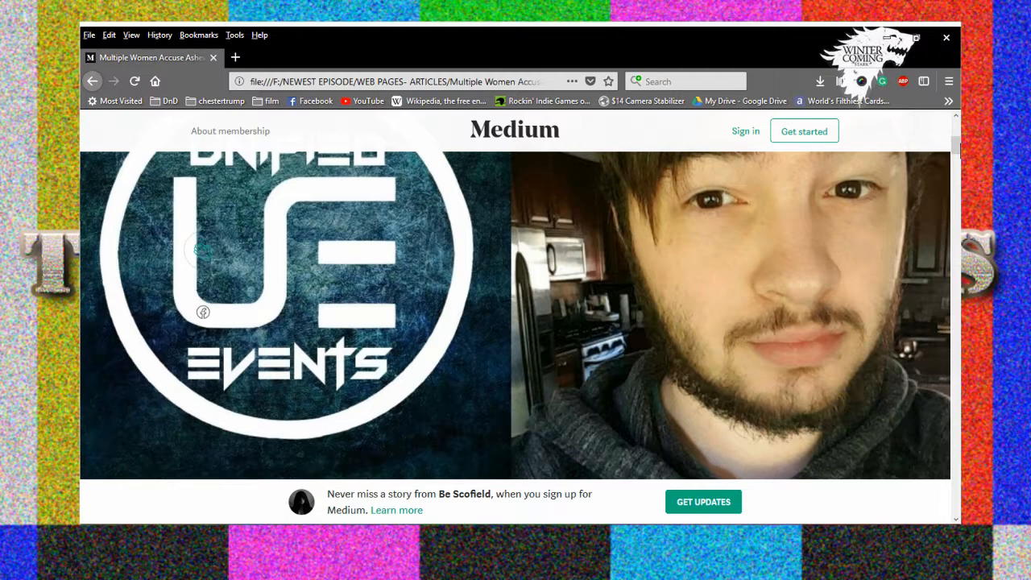
pyautogui.moveTo(299, 60)
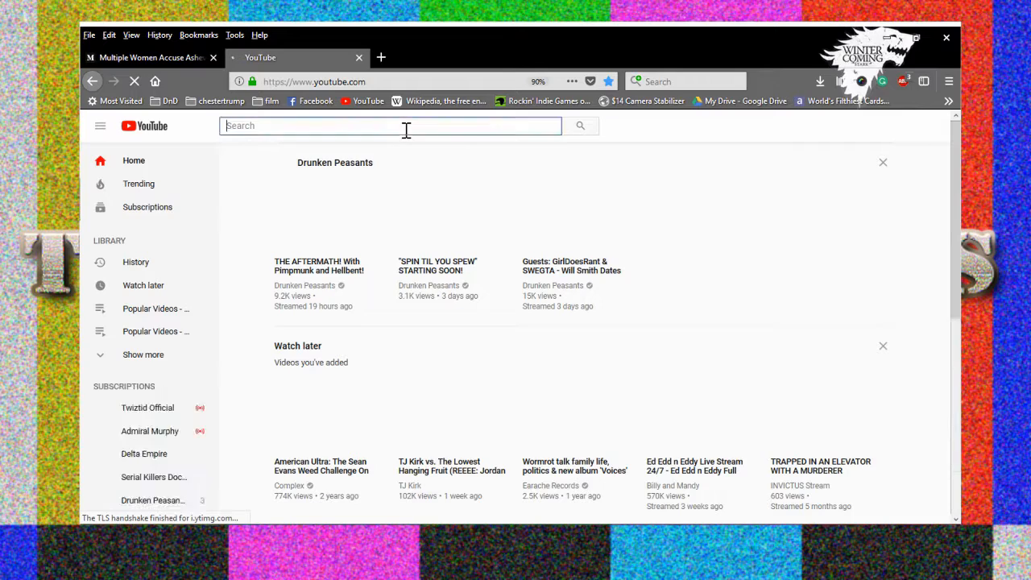
pyautogui.write('clas')
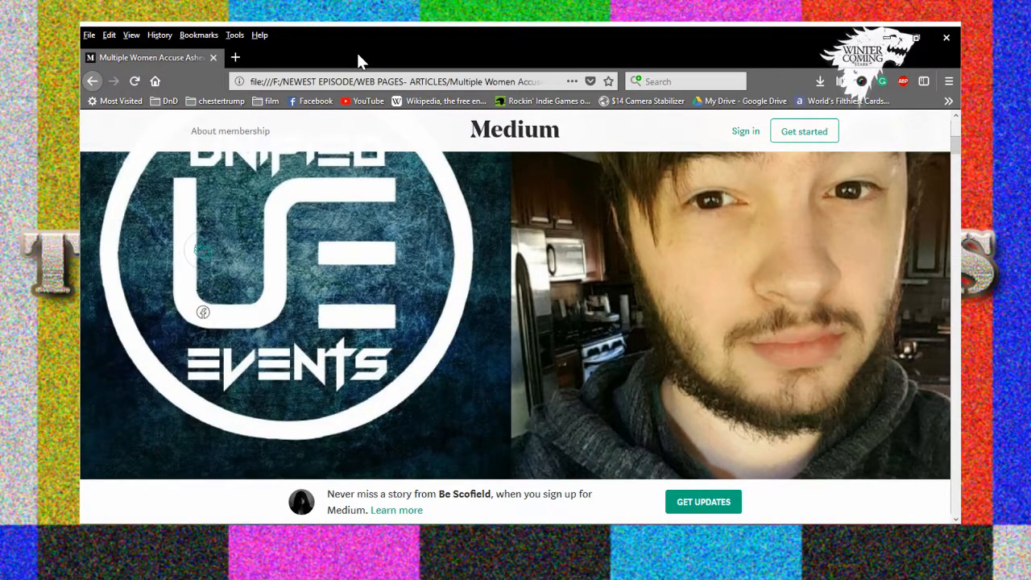
pyautogui.moveTo(461, 37)
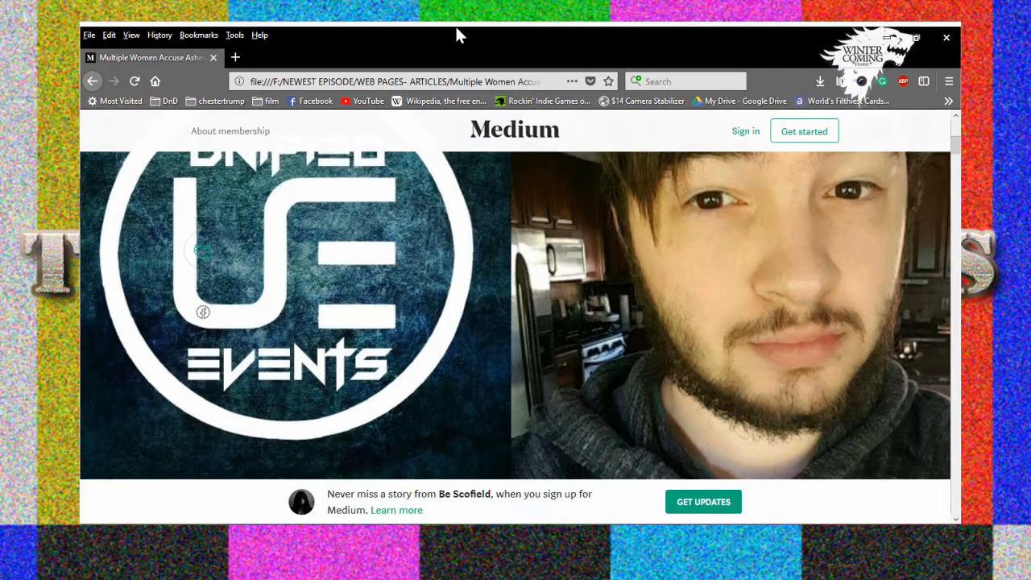